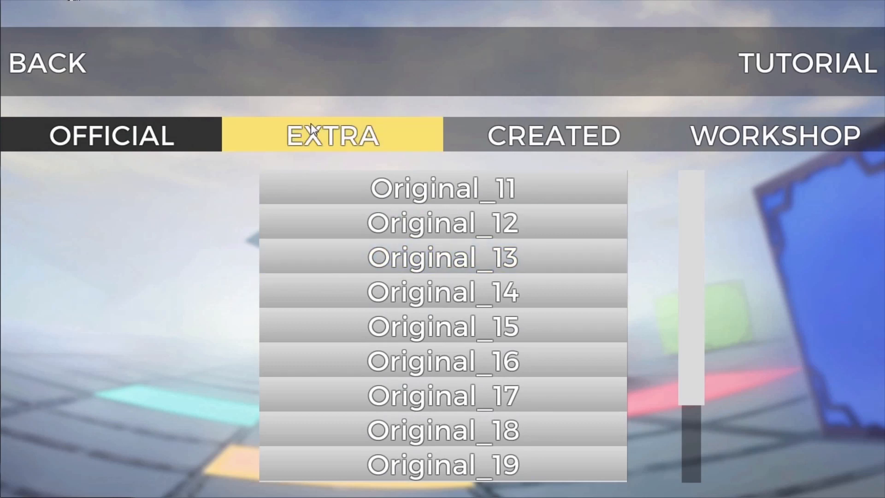
- Load the player-created level 'Tetrageddon' from the CREATED list and start playing it
{"action": "left_click", "coordinate": [552, 134]}
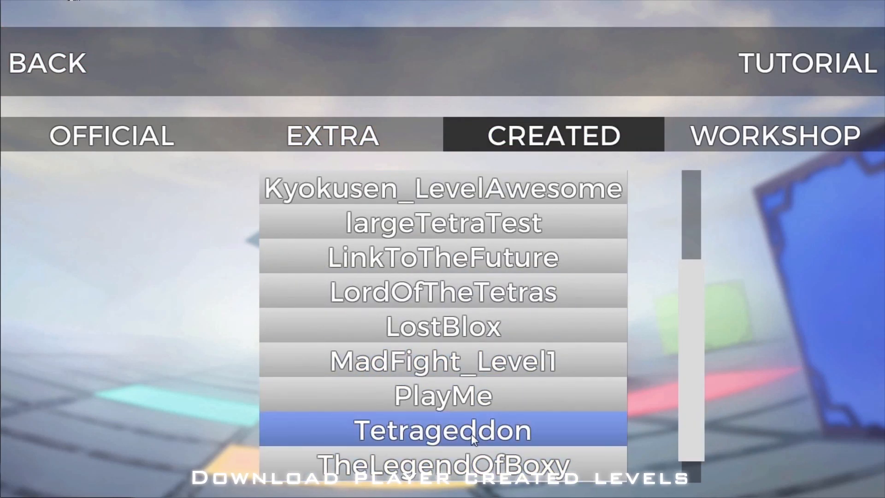
{"action": "double_click", "coordinate": [443, 430]}
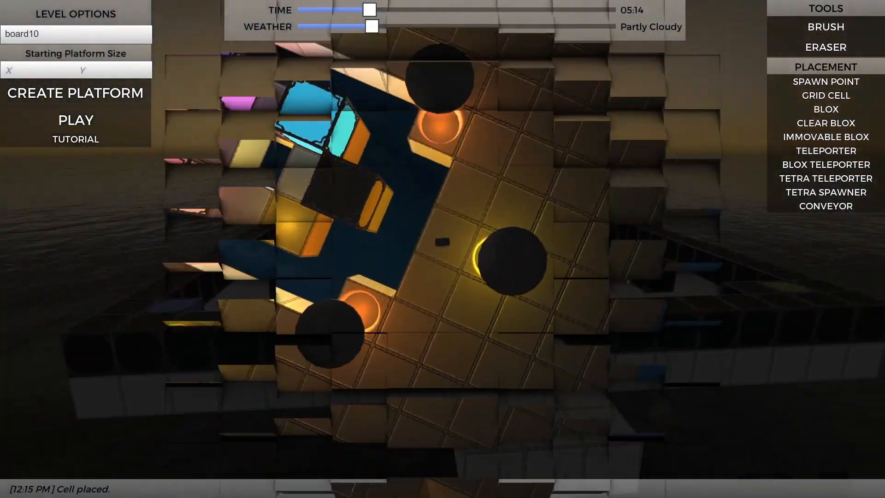
{"action": "left_click", "coordinate": [76, 119]}
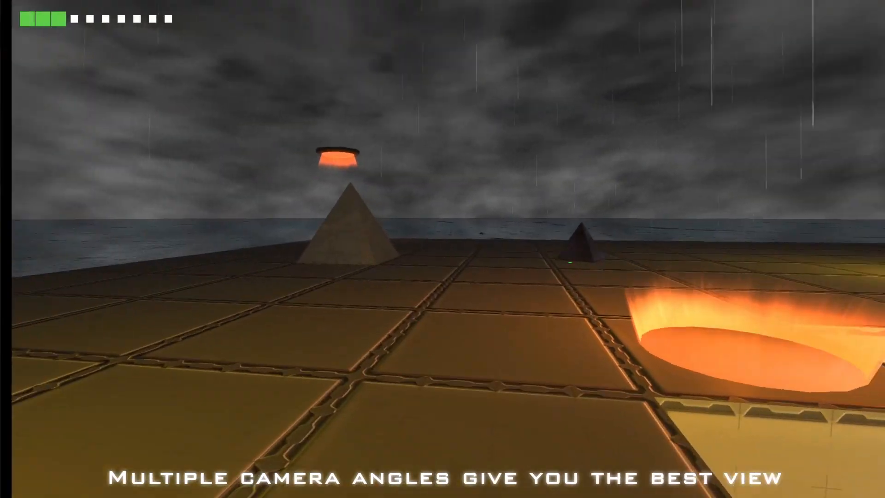